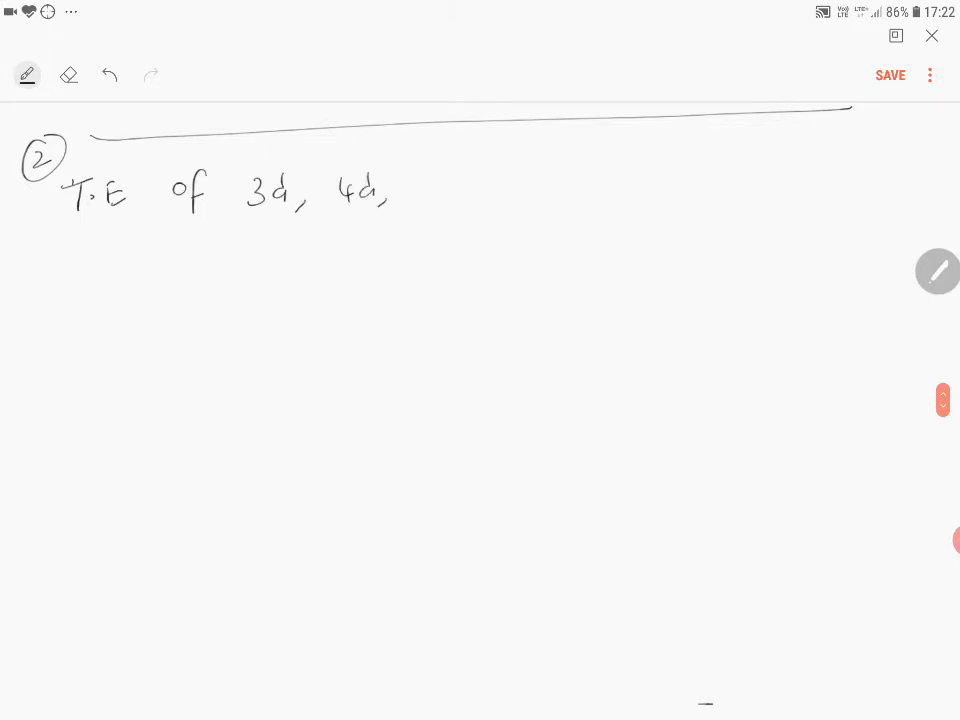
Step: Handwrite 'T.E of 3d, 4d, 5d, 6d series, most of the elements d'
drag(416, 184, 458, 184)
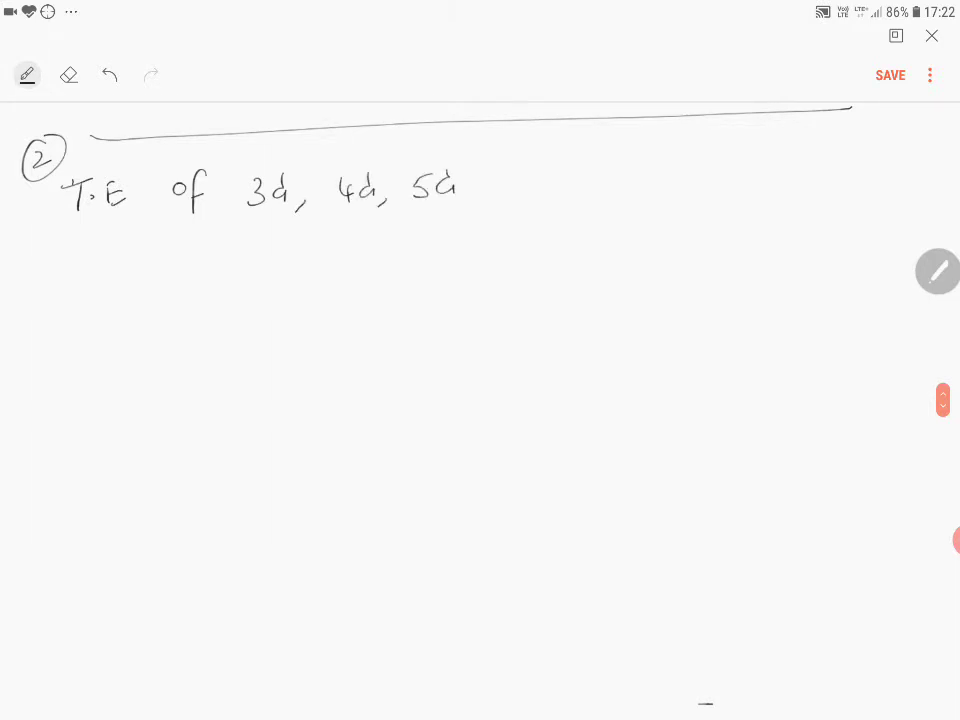
drag(486, 184, 596, 180)
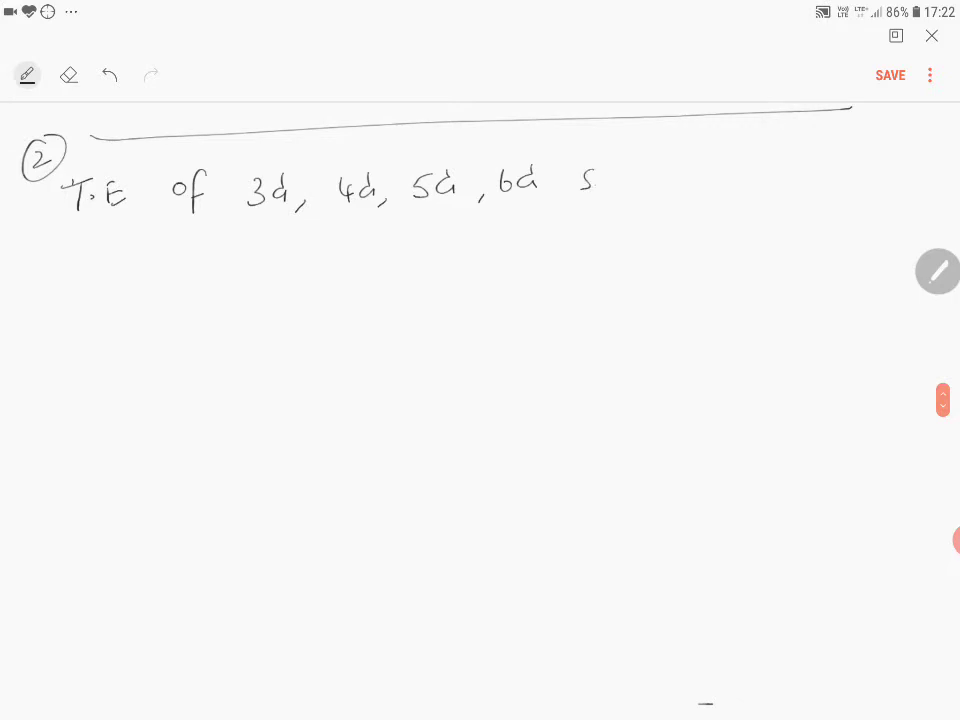
drag(590, 180, 640, 180)
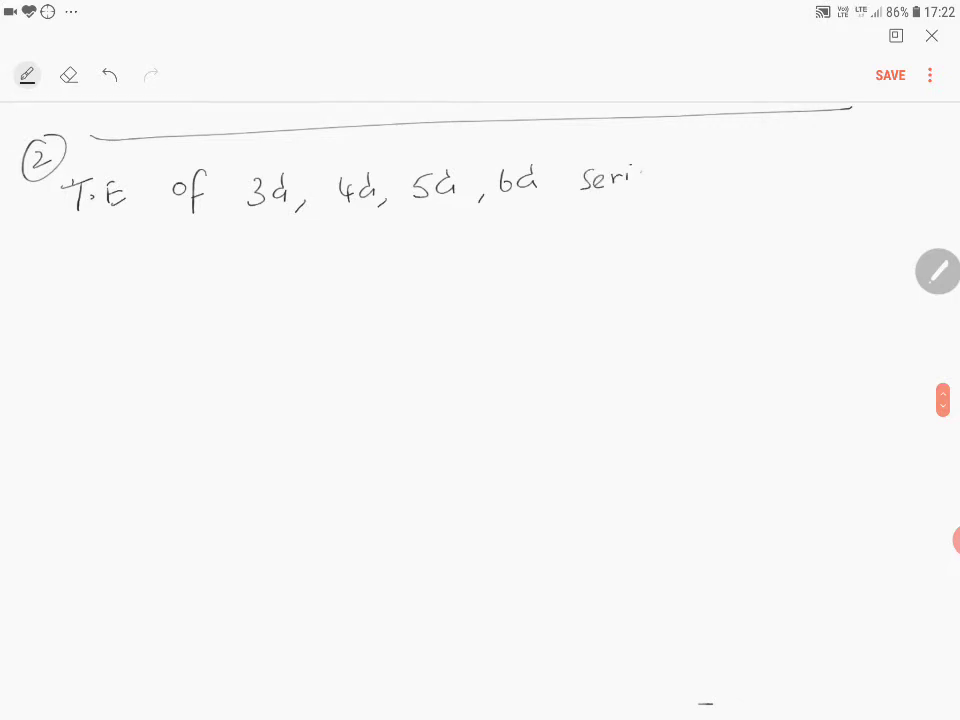
drag(630, 180, 680, 190)
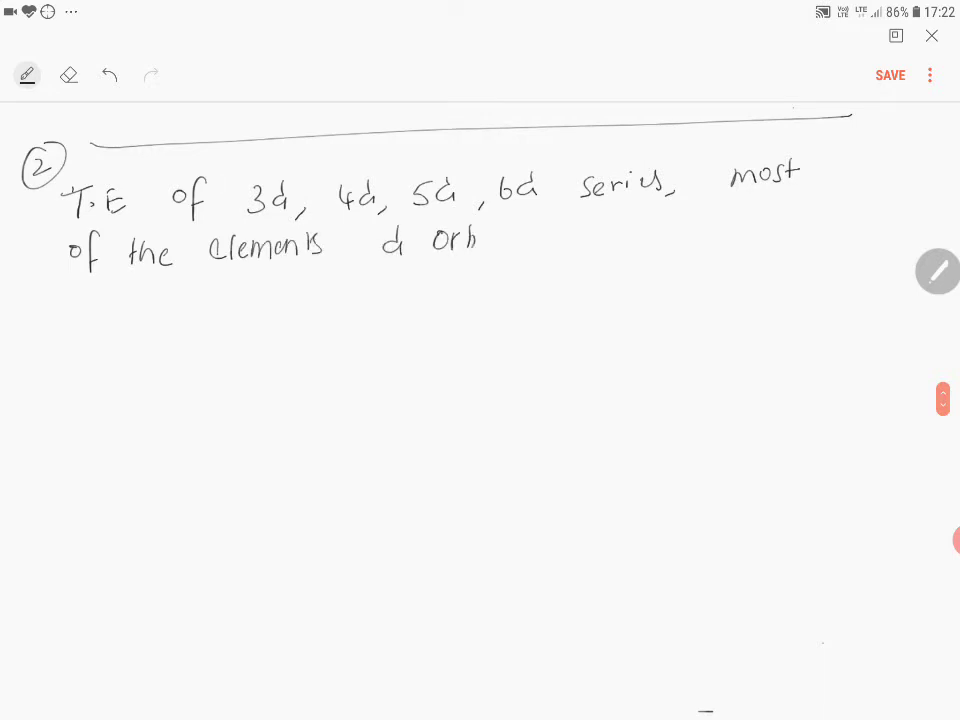
Step: Finish 'orbitals → UPE' with UPE underlined, then write Zn's all-paired configuration
drag(480, 240, 604, 236)
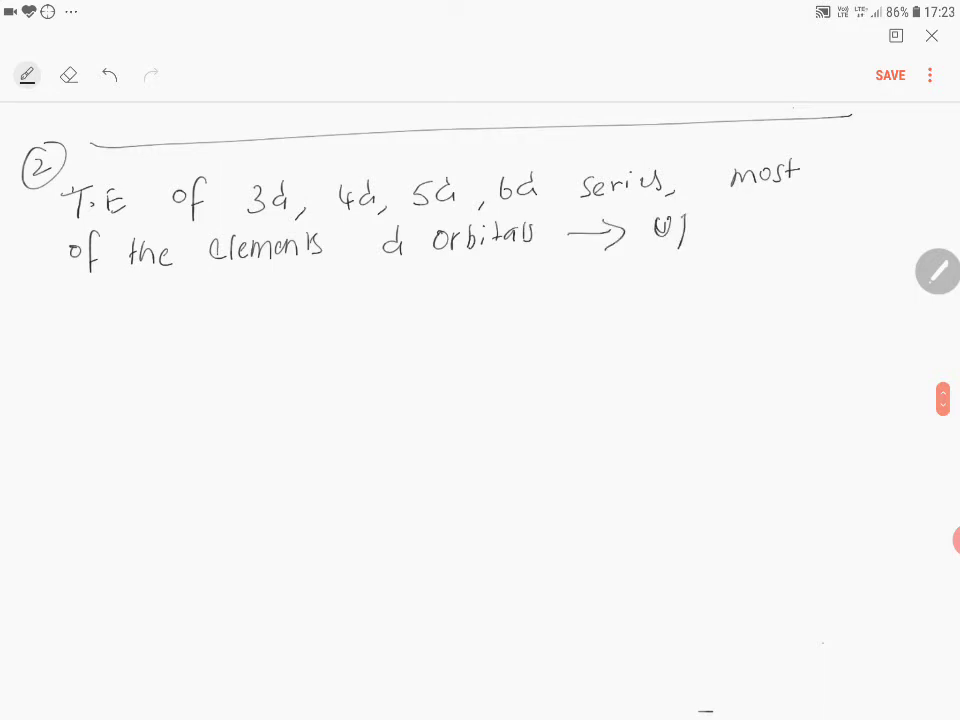
drag(650, 230, 720, 250)
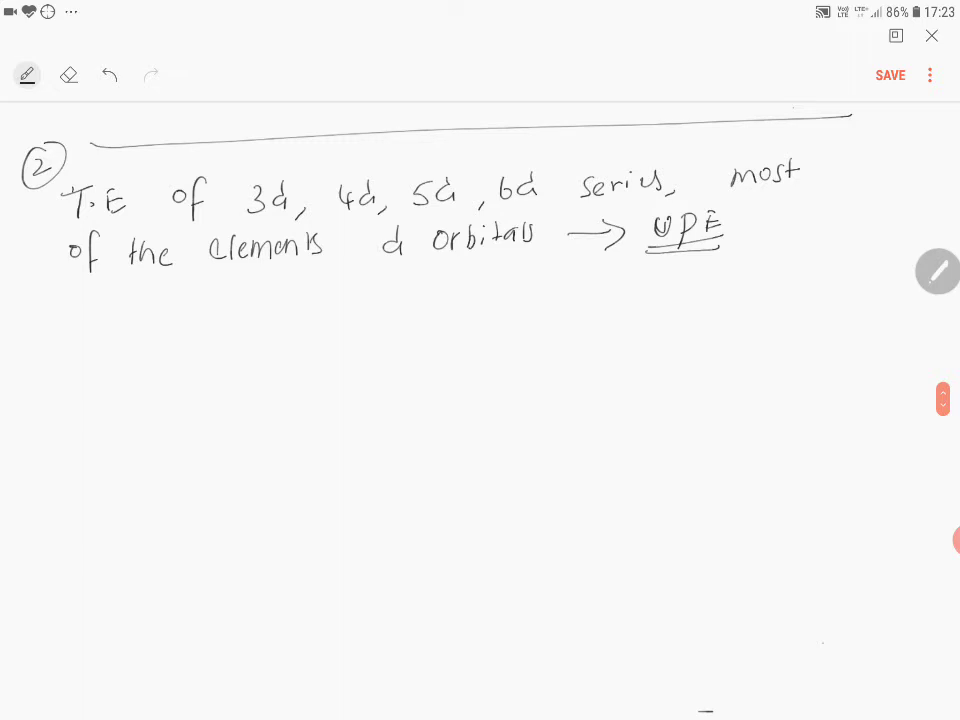
drag(110, 324, 236, 320)
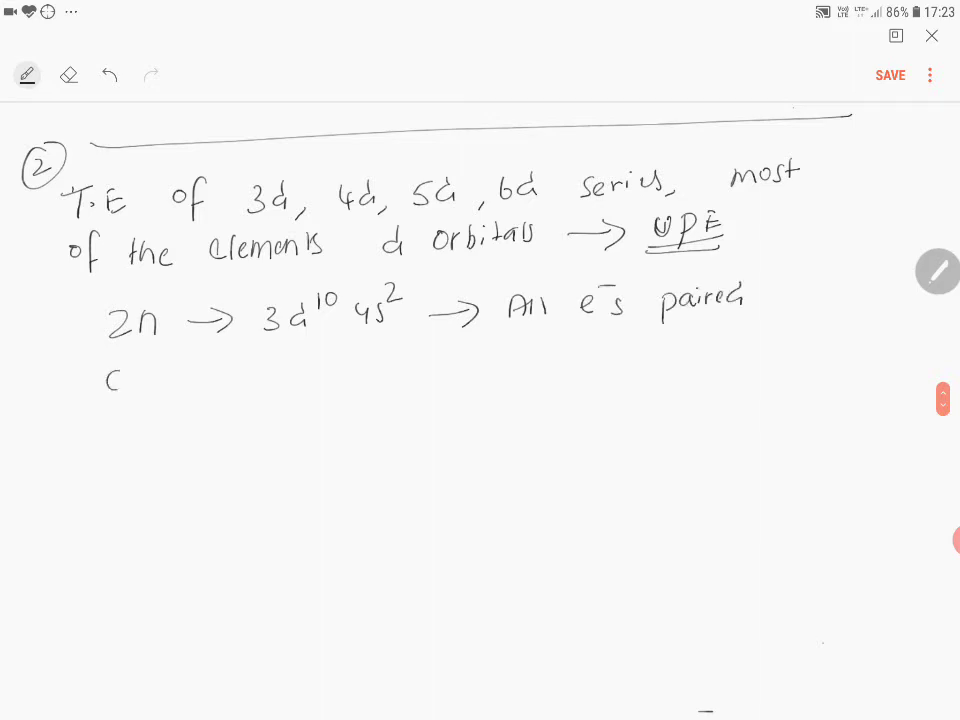
Step: Write Cd 4d10 5s2 and Hg 5d10 6s2 with ditto marks for 'All e⁻s paired'
drag(110, 376, 300, 364)
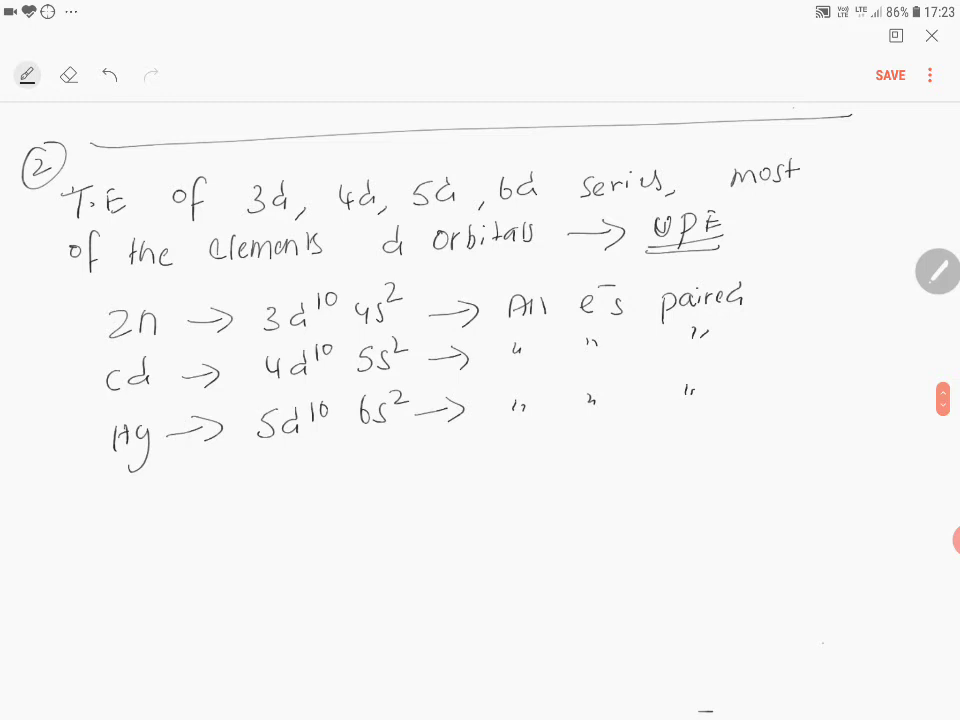
drag(116, 490, 110, 524)
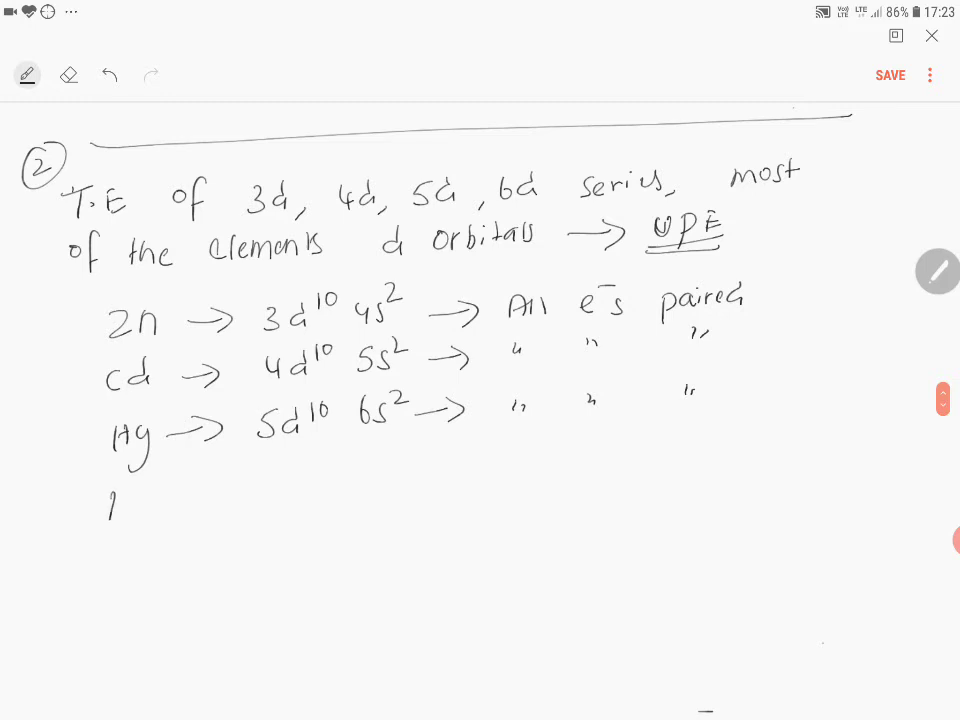
Step: Handwrite 'Due of absence of UPE' with UPE underlined
text(Due of)
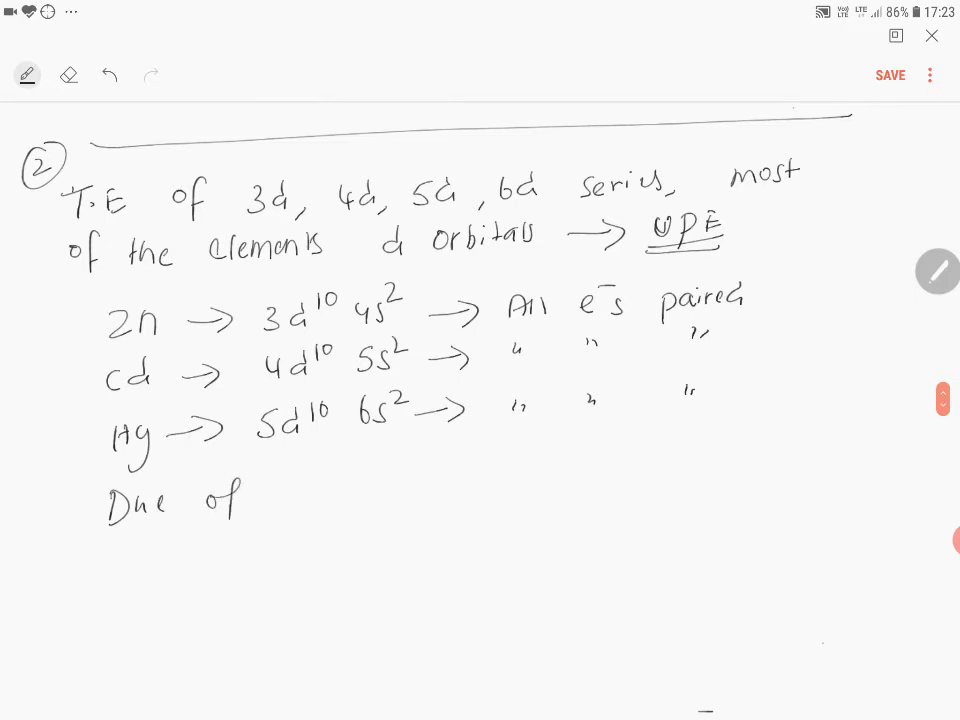
text(abse)
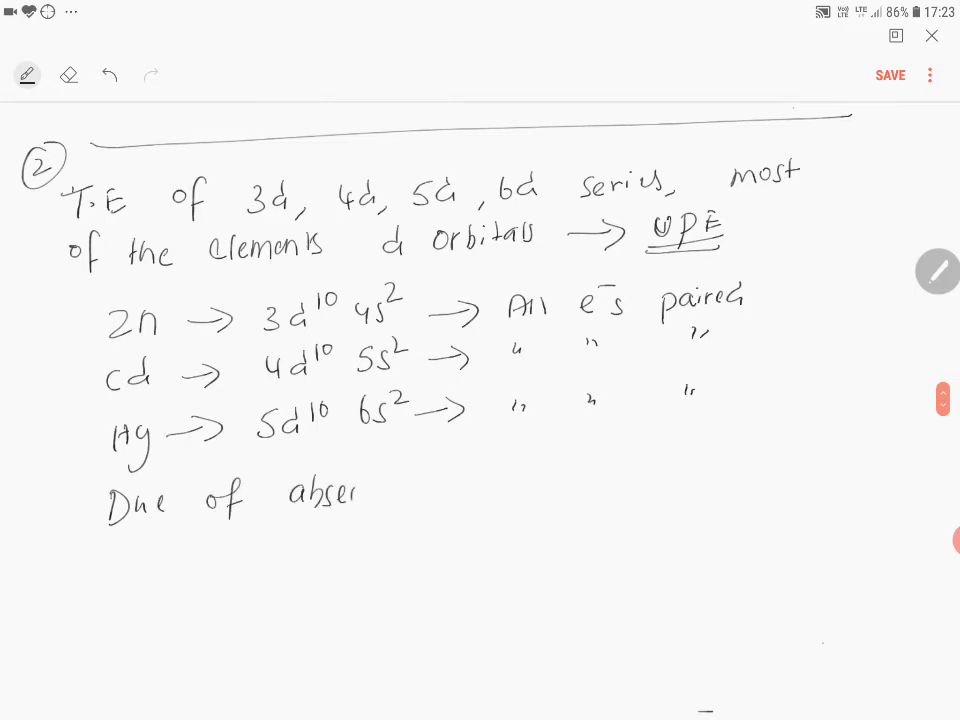
text(nce of U)
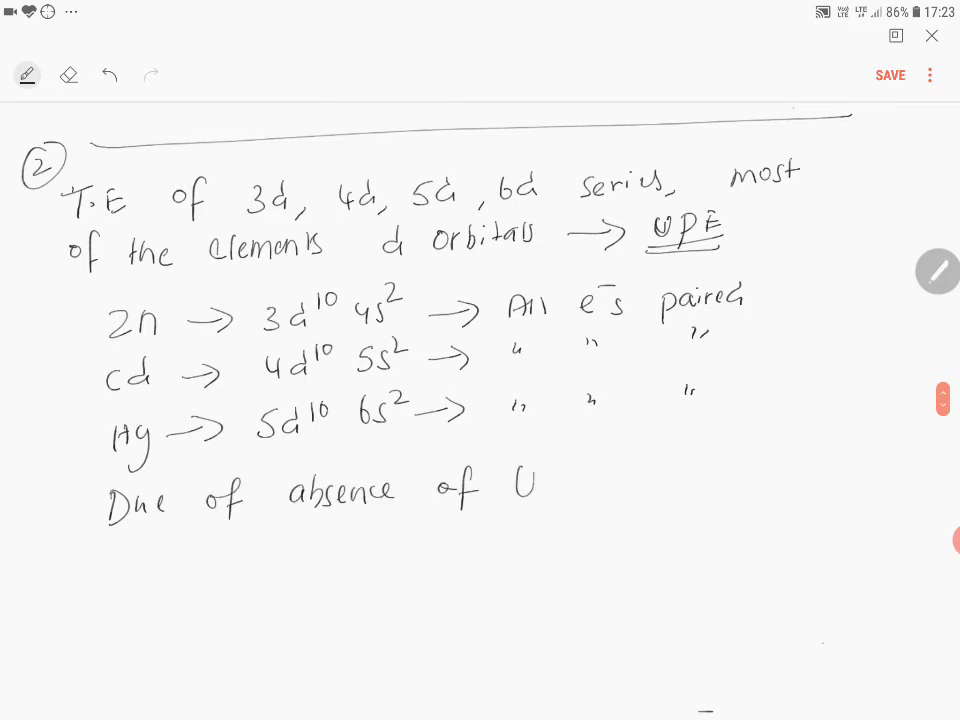
text(UPE)
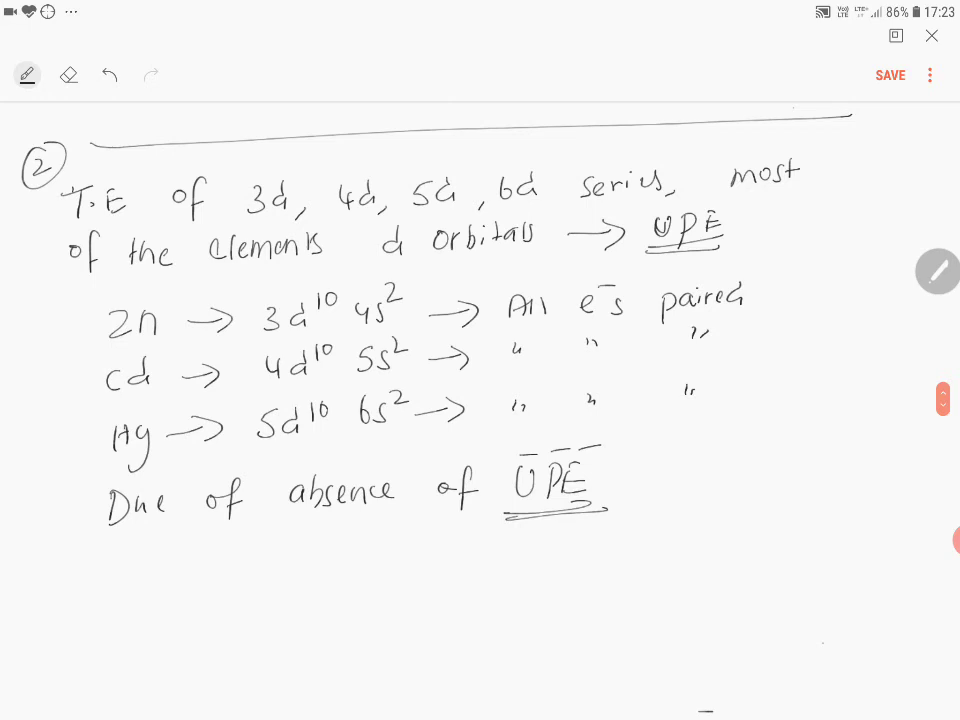
Step: Complete the line: 'Zn, Cd, Hg possess low M.P & B.P'
drag(660, 490, 800, 490)
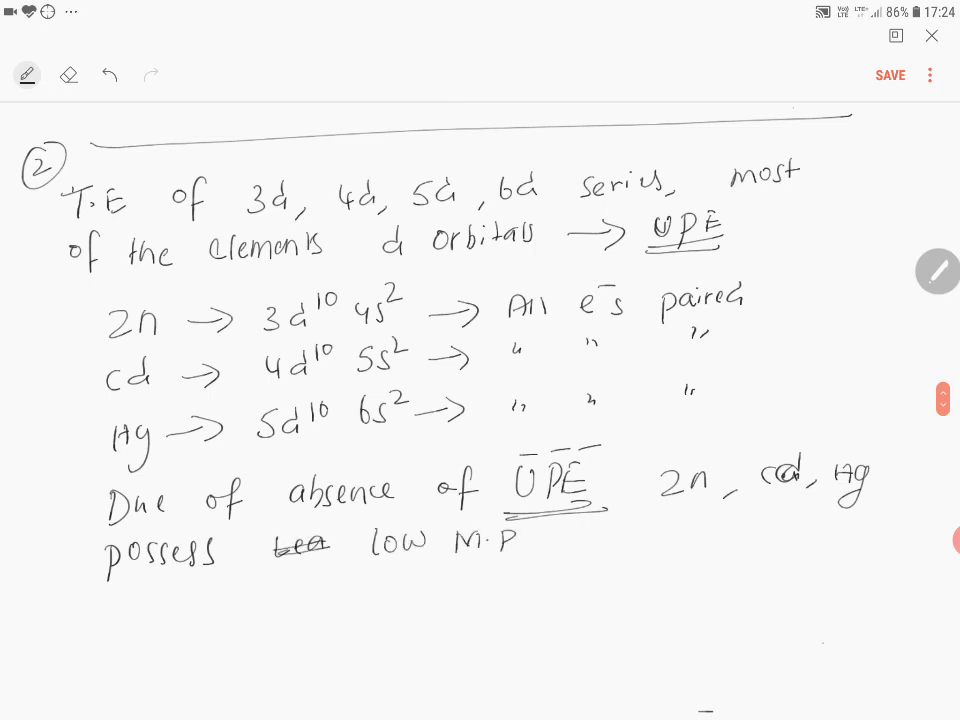
text(& B.P)
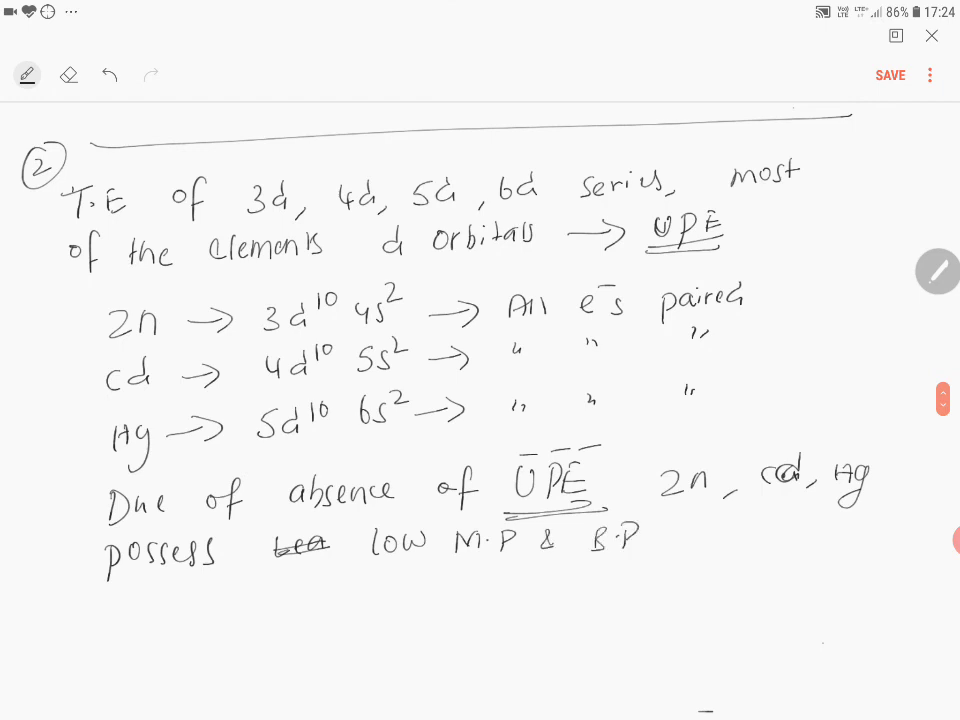